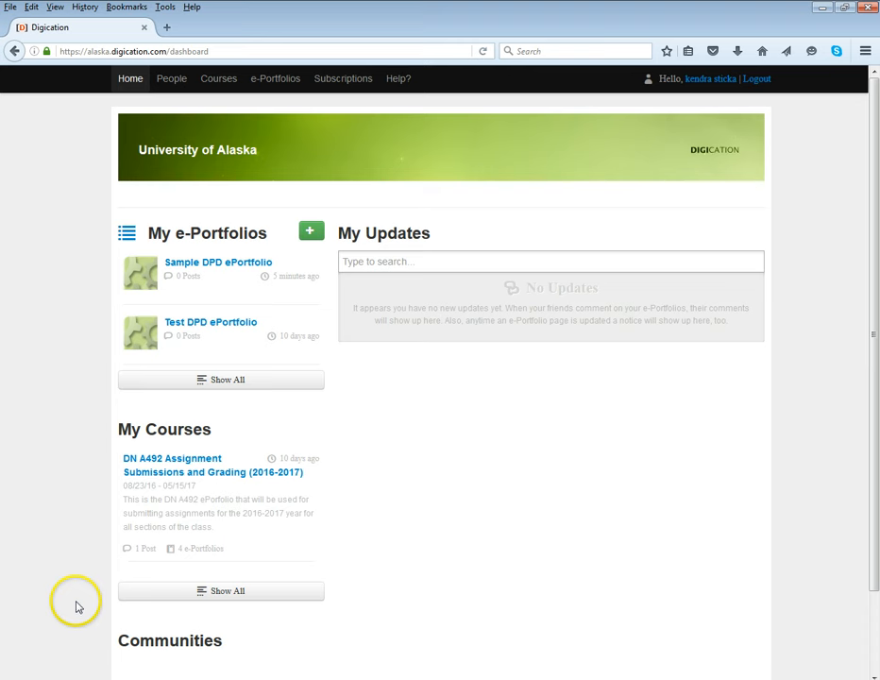
pyautogui.moveTo(87, 476)
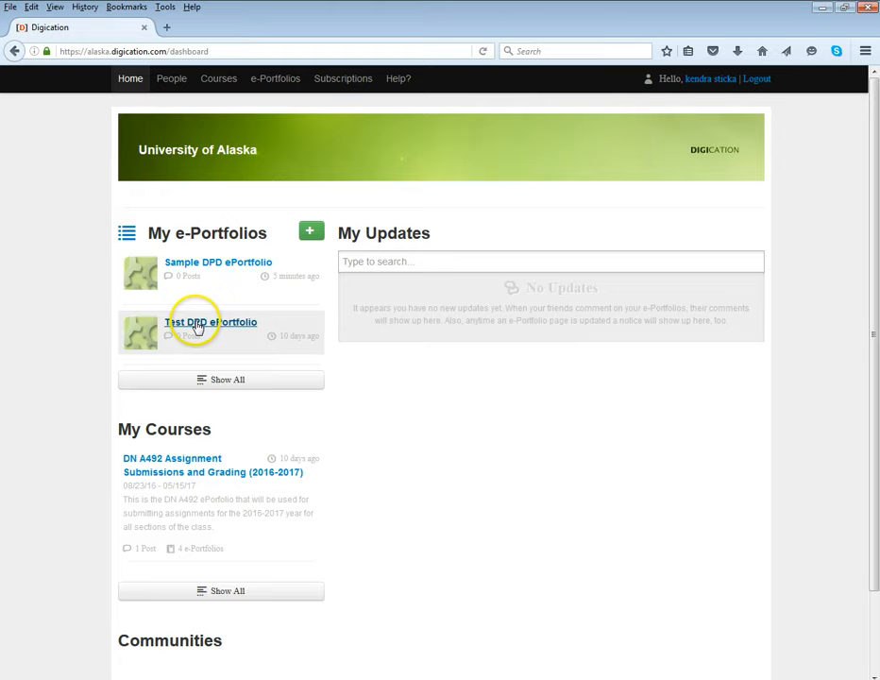
# - Open the Test DPD ePortfolio from My e-Portfolios on the dashboard
pyautogui.click(209, 321)
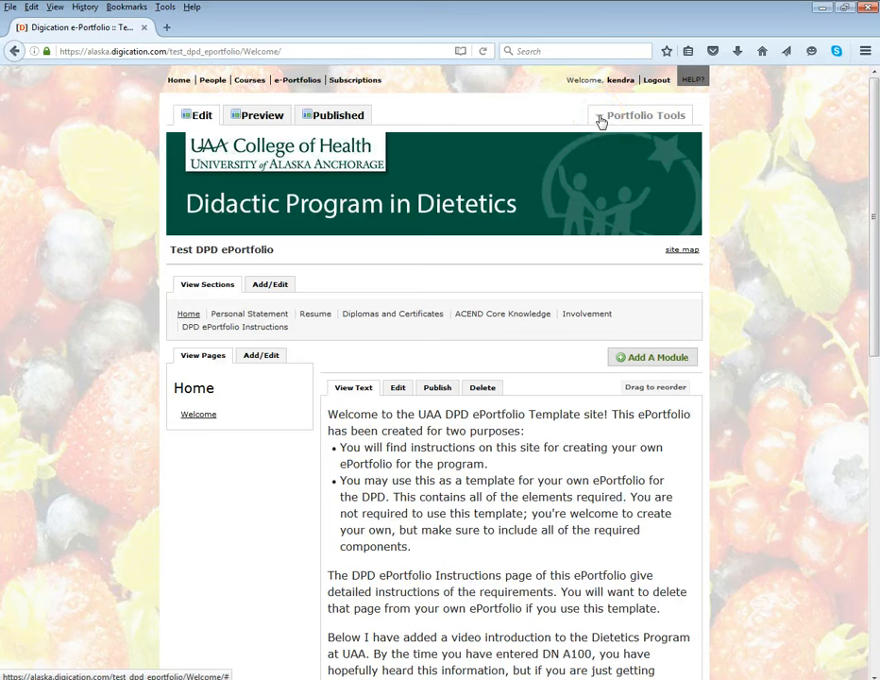
# - Start a submission via Portfolio Tools and choose the ePortfolio Fall Semester assignment
pyautogui.click(646, 115)
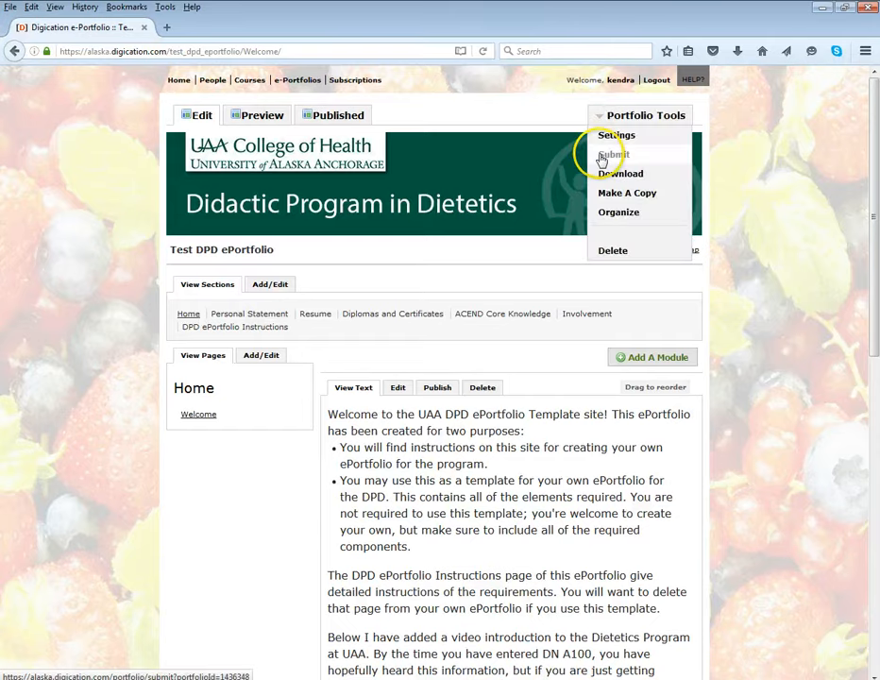
pyautogui.click(612, 155)
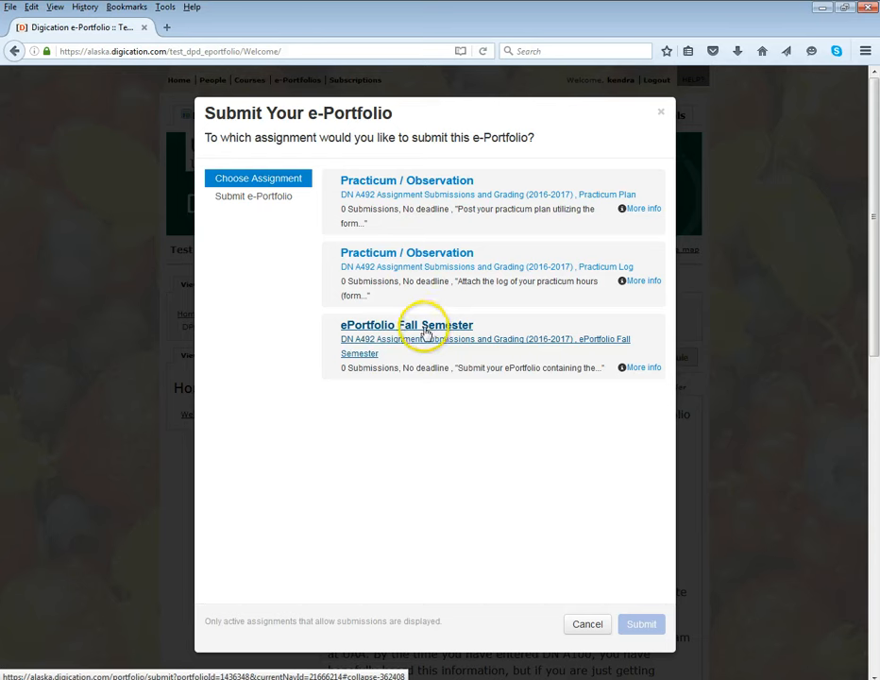
pyautogui.moveTo(376, 344)
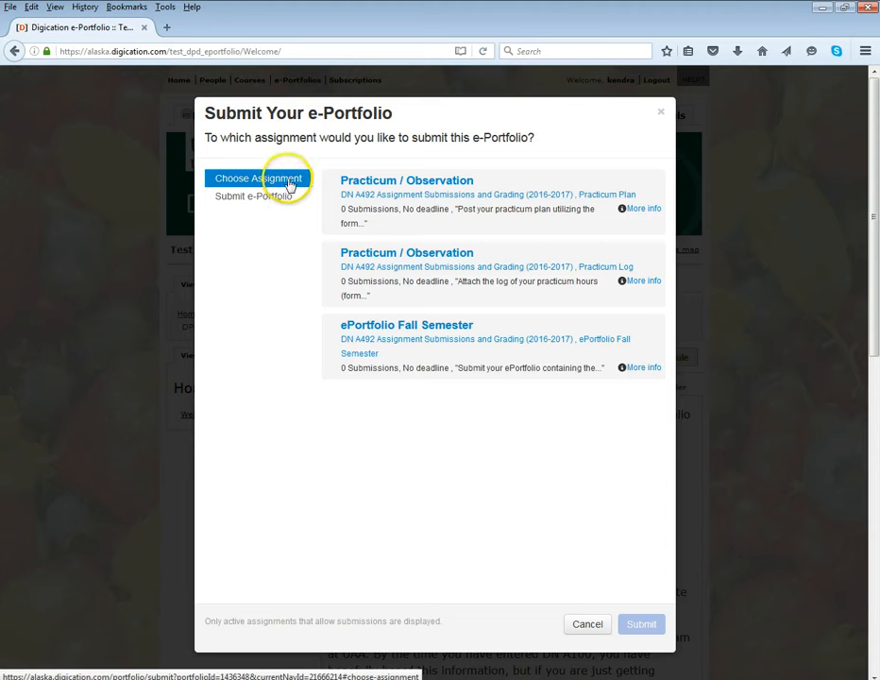
pyautogui.click(406, 193)
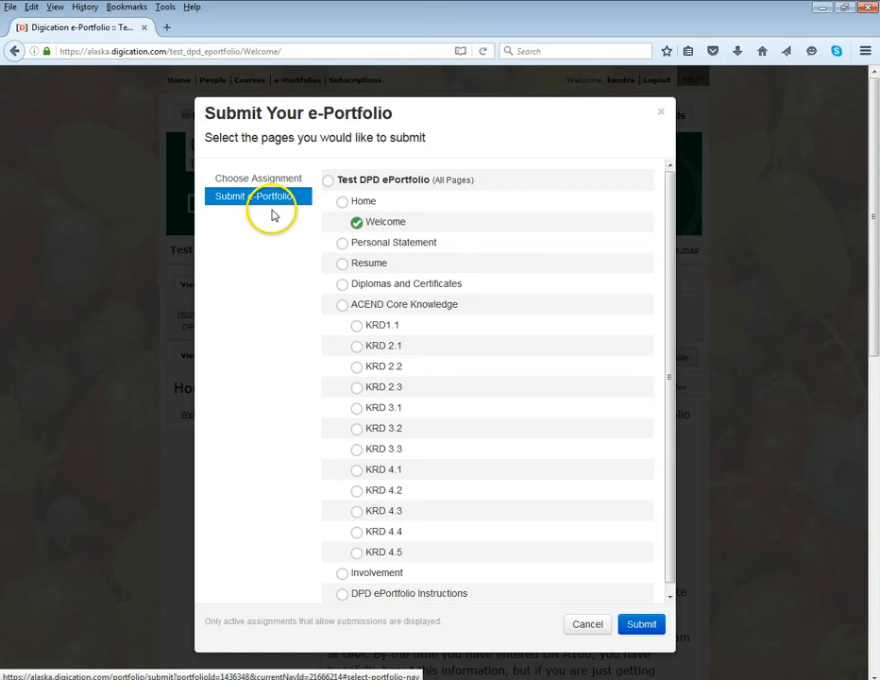
pyautogui.moveTo(254, 208)
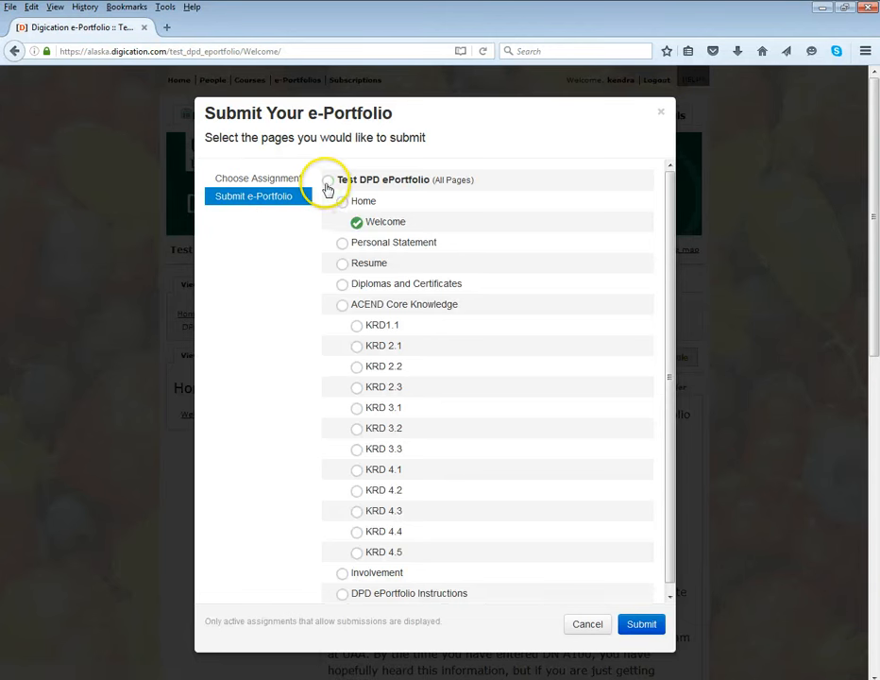
# - Select all pages, clear the selection, then tick only the Home page
pyautogui.click(329, 179)
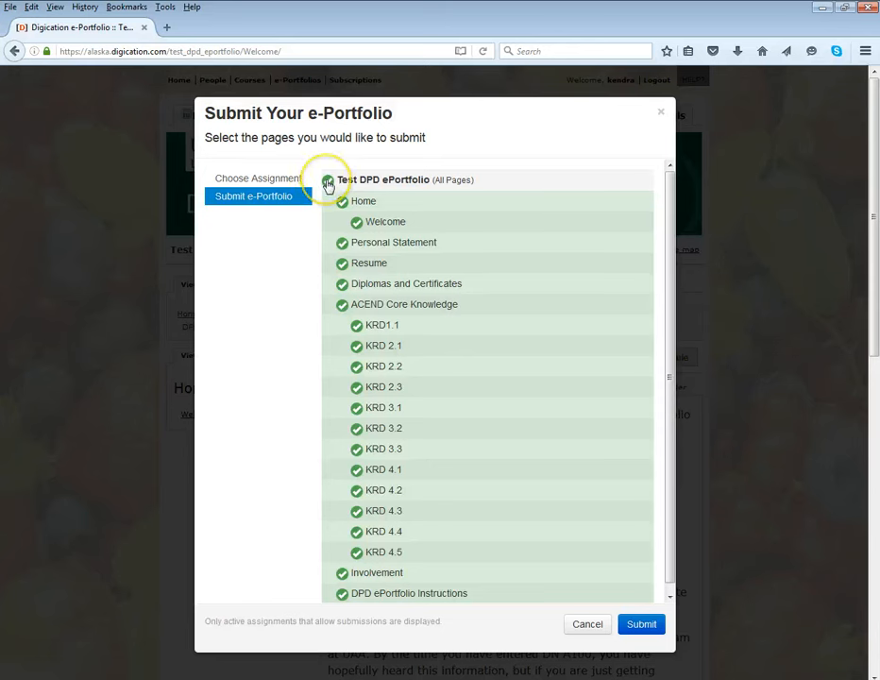
pyautogui.click(327, 180)
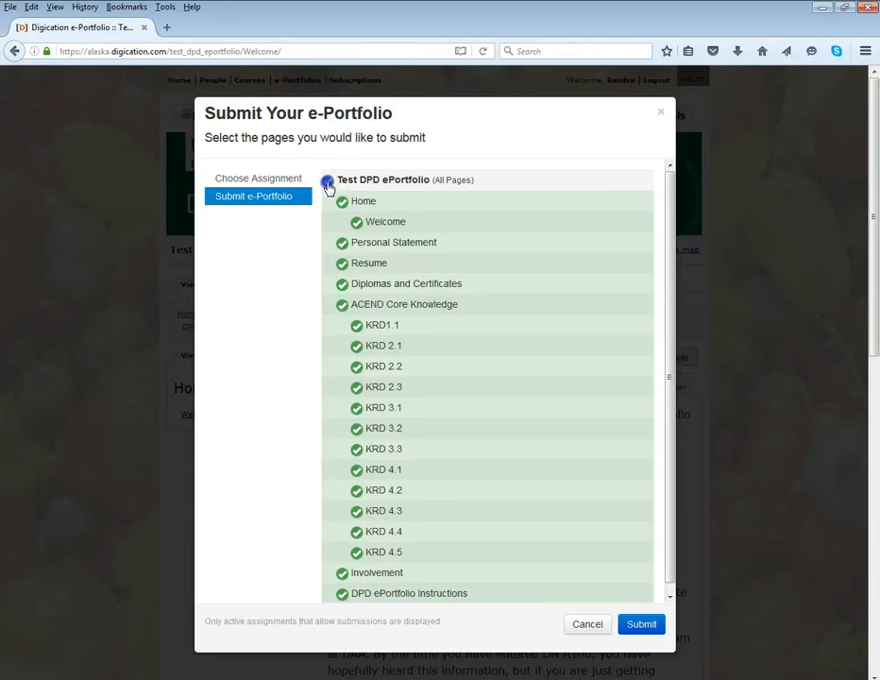
pyautogui.click(327, 180)
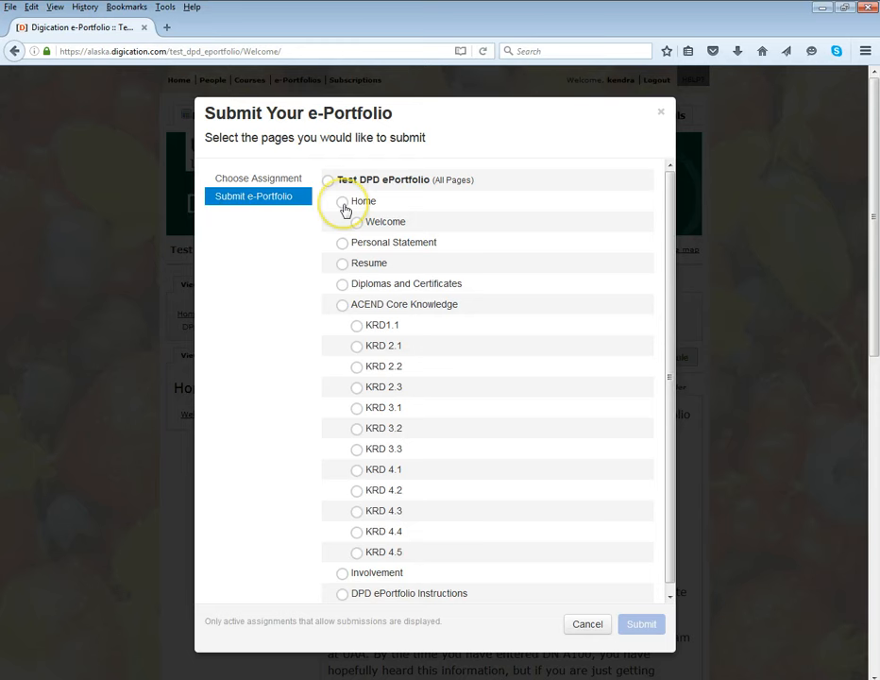
pyautogui.click(342, 200)
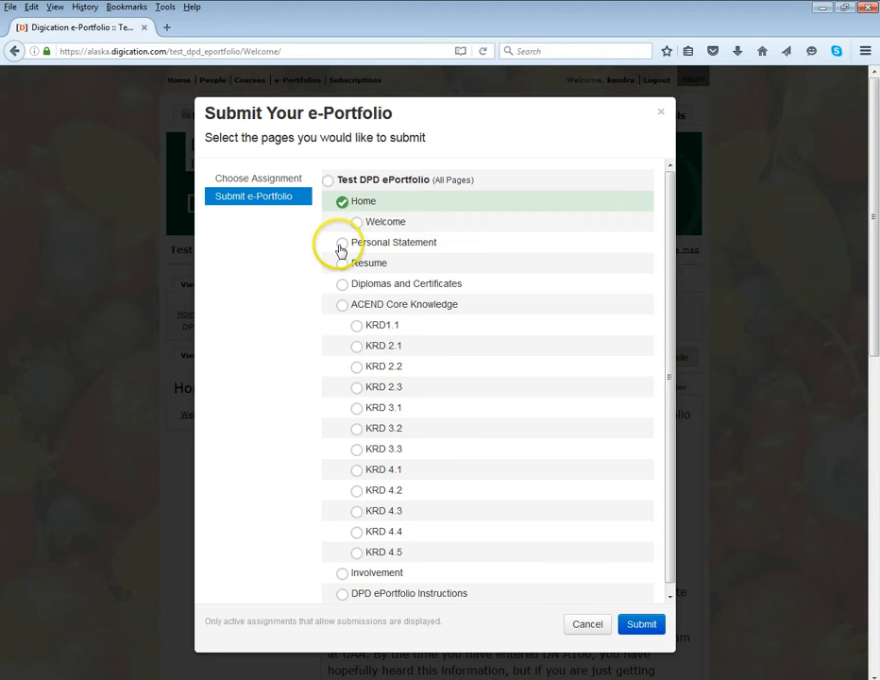
# - Tick Personal Statement, Diplomas and Certificates and KRD 2.2 for submission
pyautogui.click(342, 242)
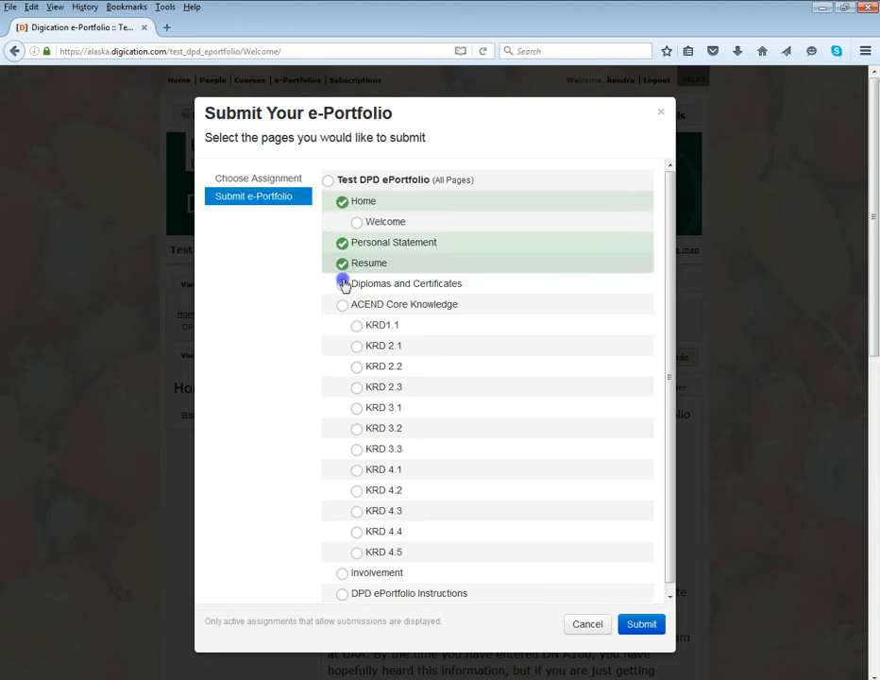
pyautogui.click(342, 284)
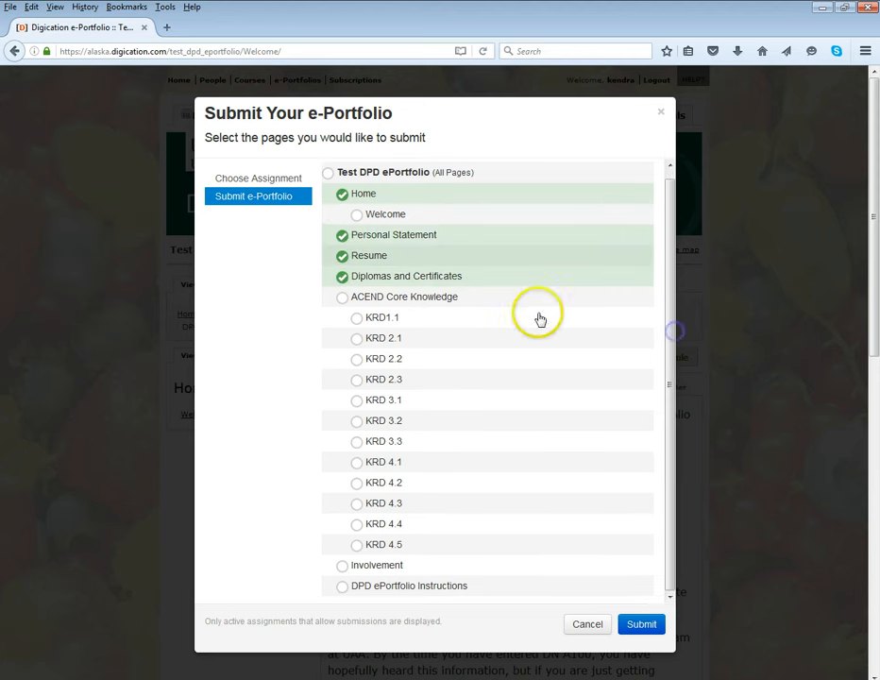
pyautogui.moveTo(453, 408)
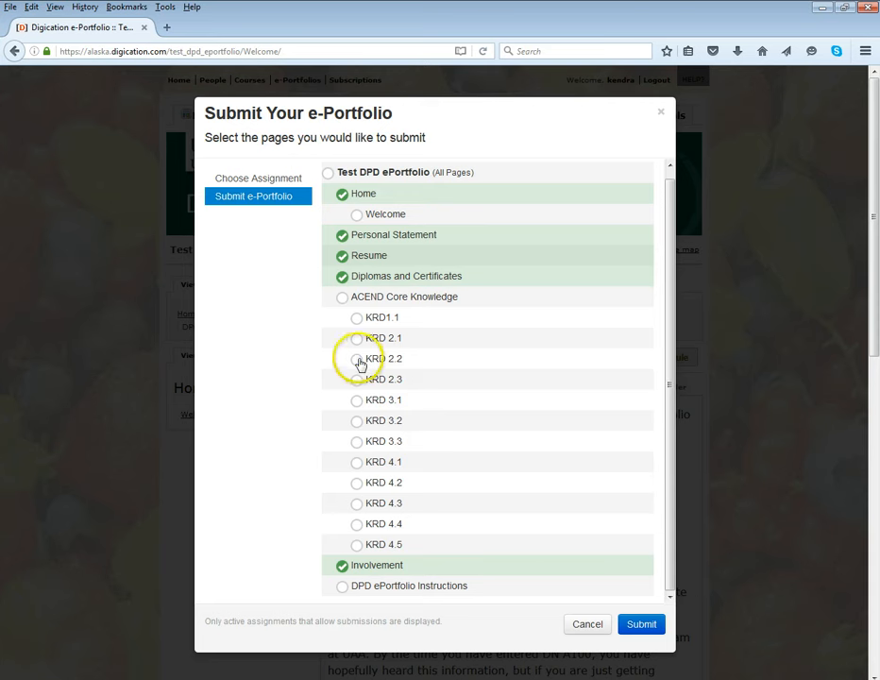
pyautogui.click(355, 359)
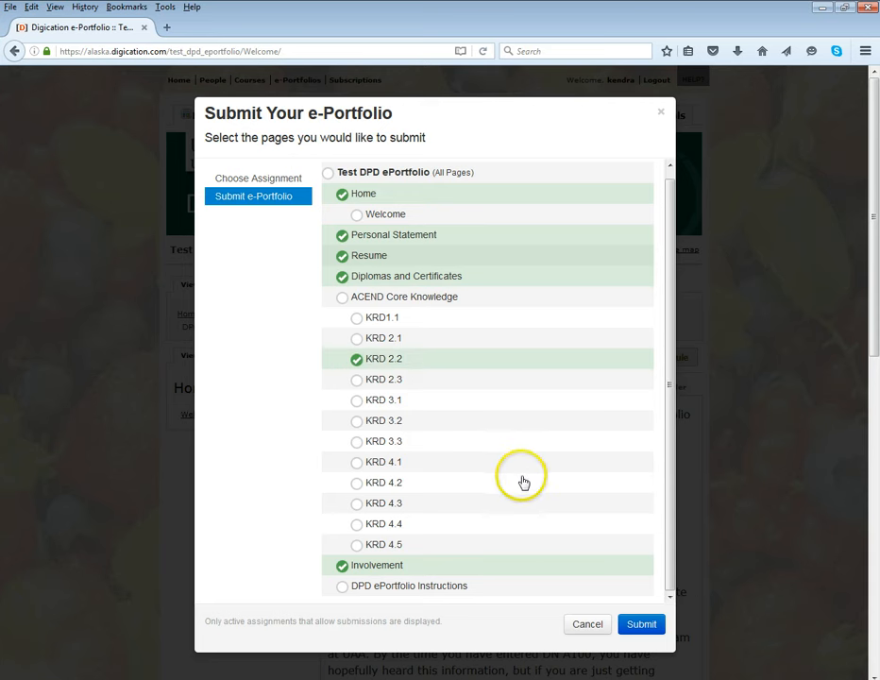
pyautogui.moveTo(491, 446)
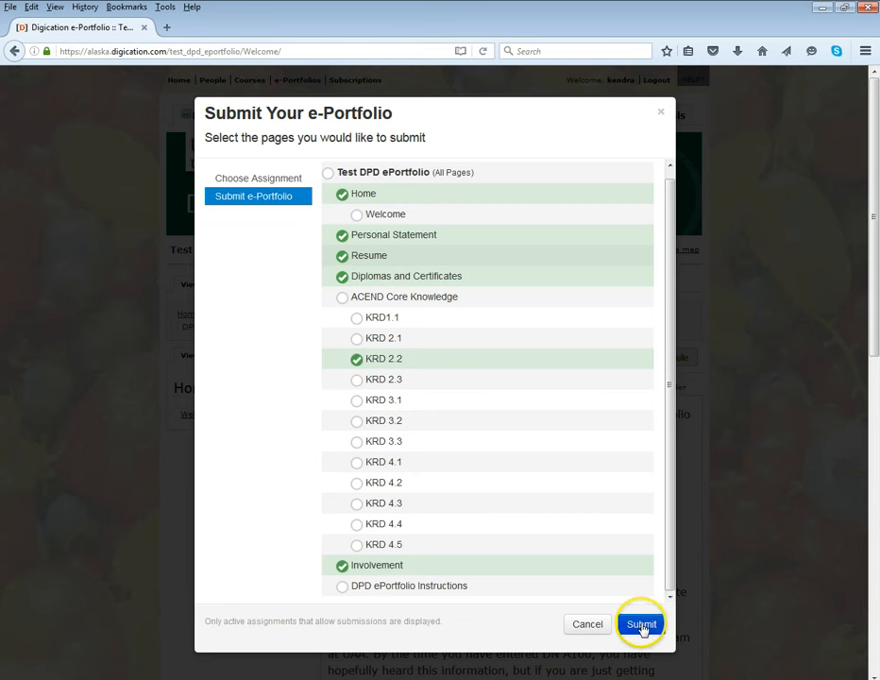
# - Submit the six selected pages to ePortfolio Fall Semester and acknowledge the success message
pyautogui.click(642, 623)
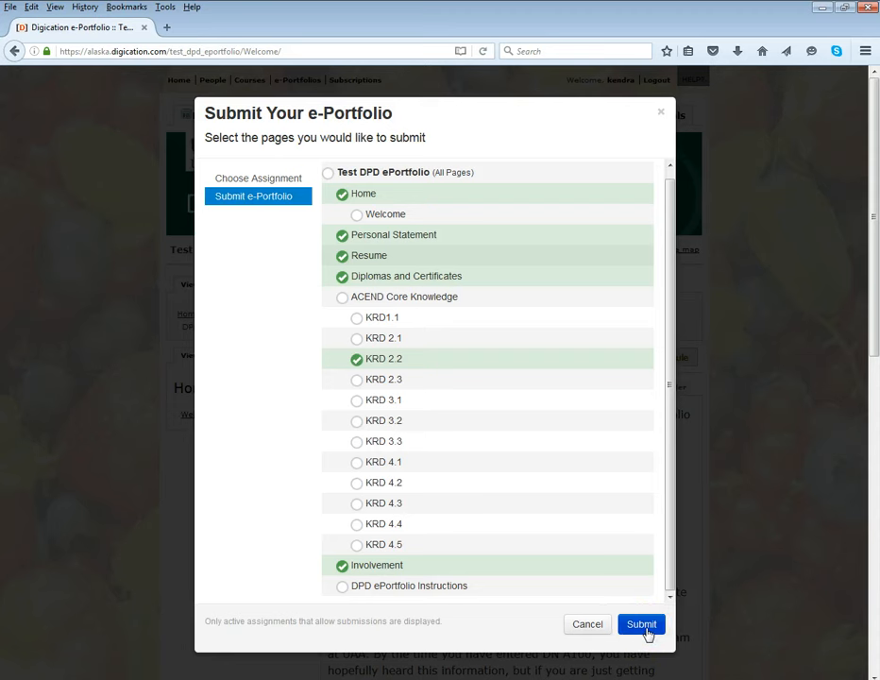
pyautogui.click(642, 623)
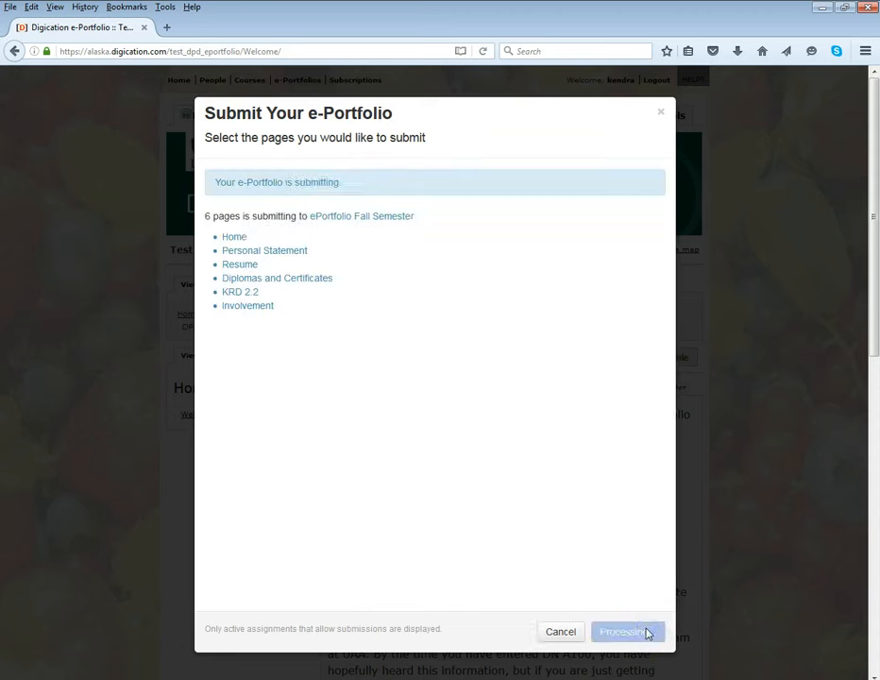
pyautogui.click(627, 631)
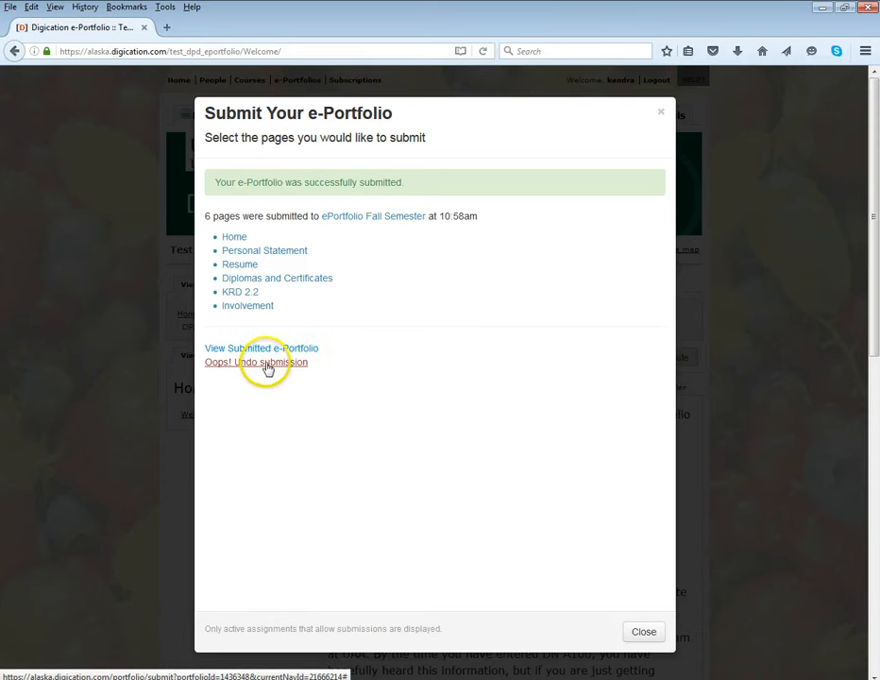
# - Undo the Fall Semester submission and confirm with OK
pyautogui.click(257, 362)
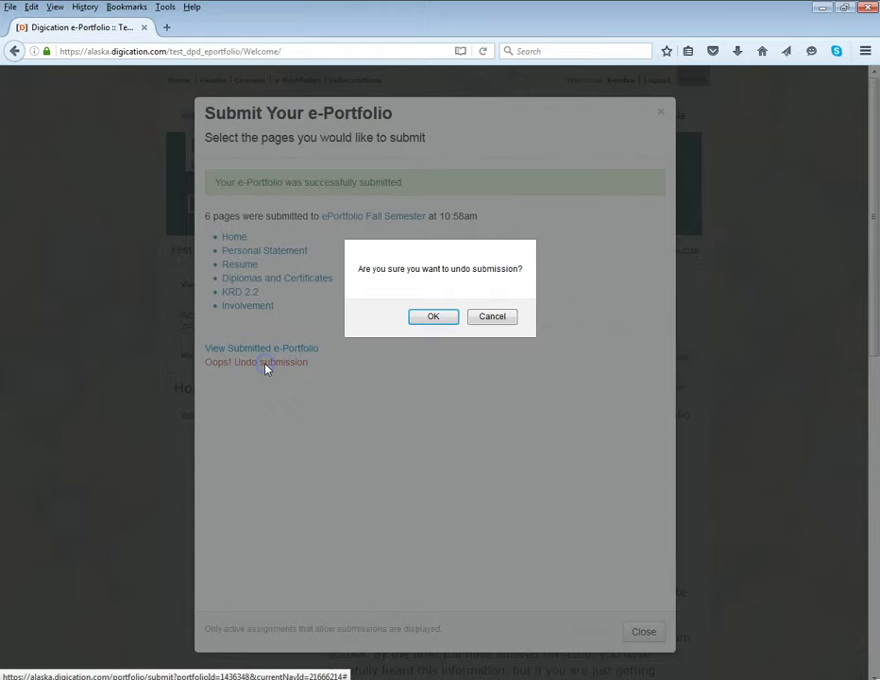
pyautogui.click(432, 318)
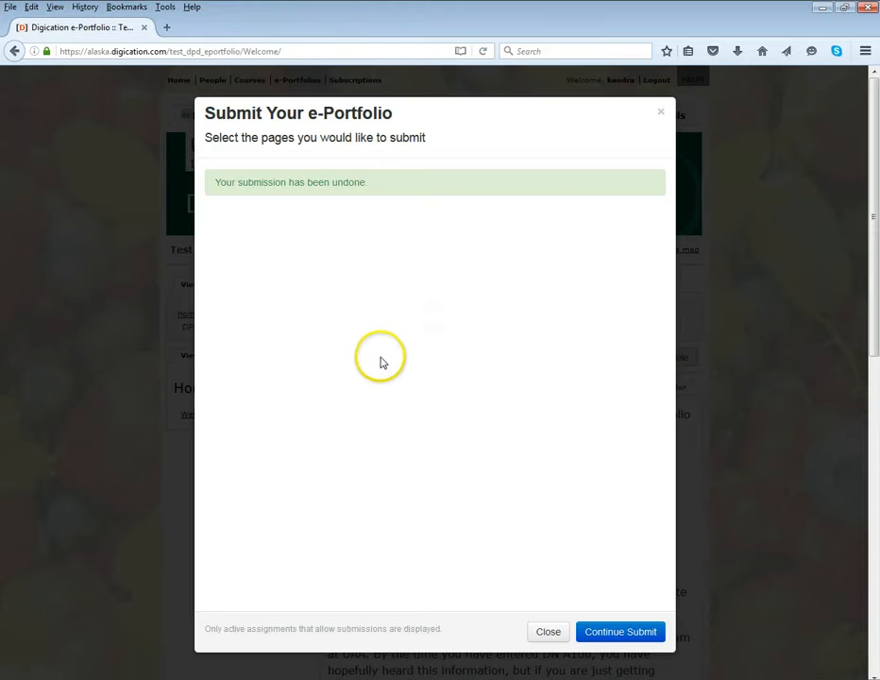
pyautogui.moveTo(619, 631)
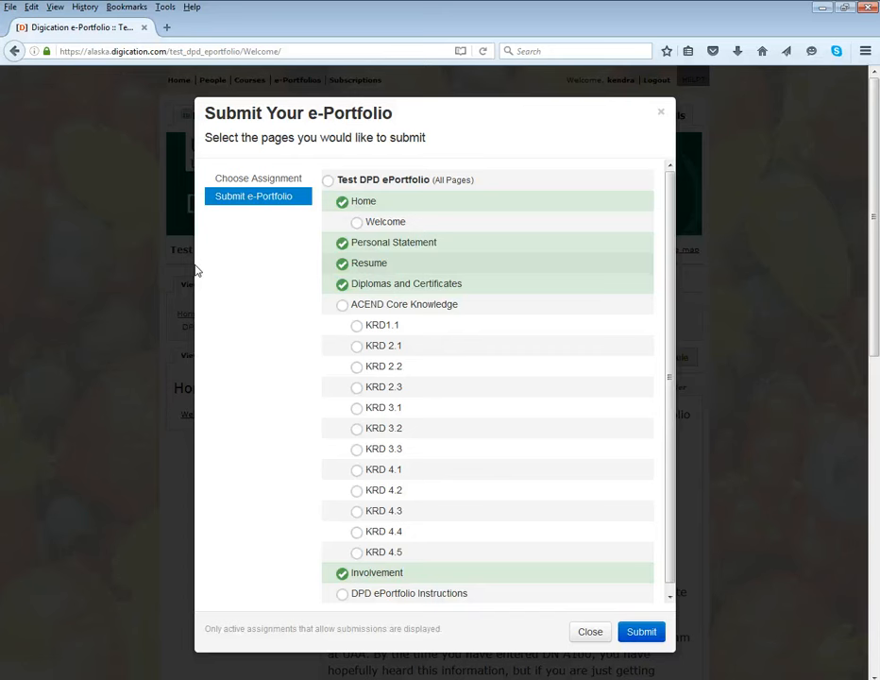
pyautogui.moveTo(525, 606)
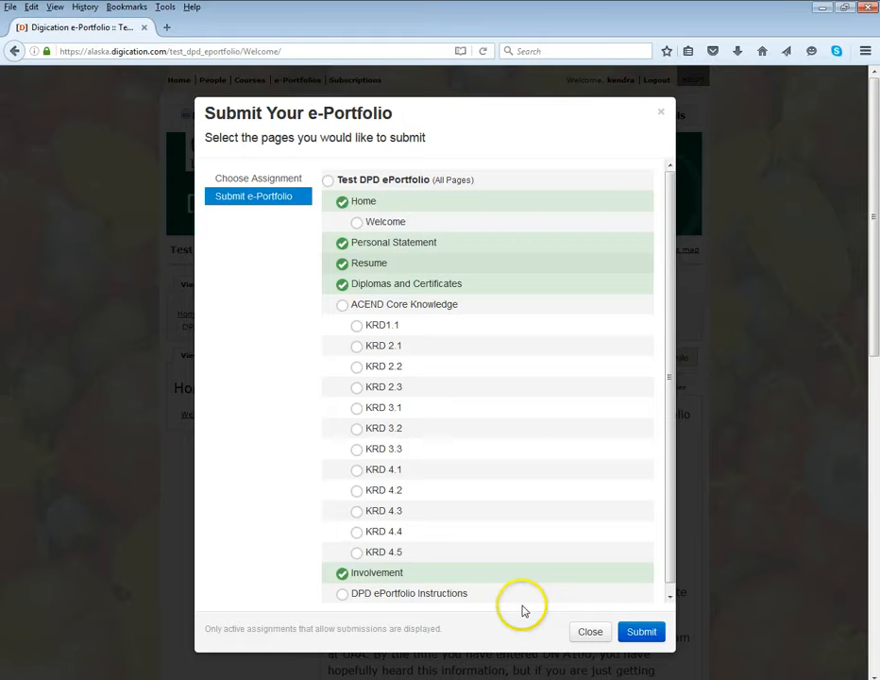